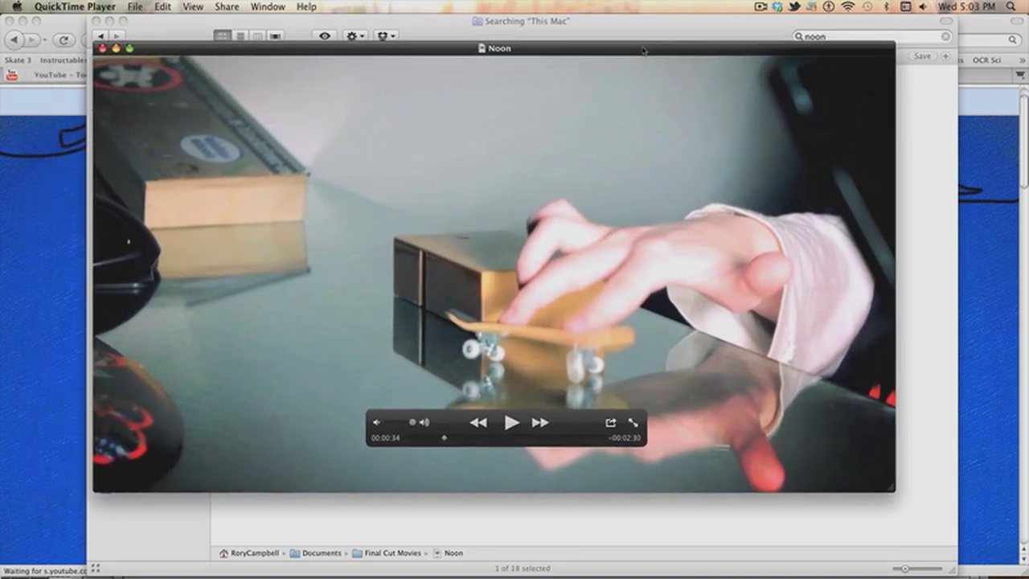
mouse_move(707, 437)
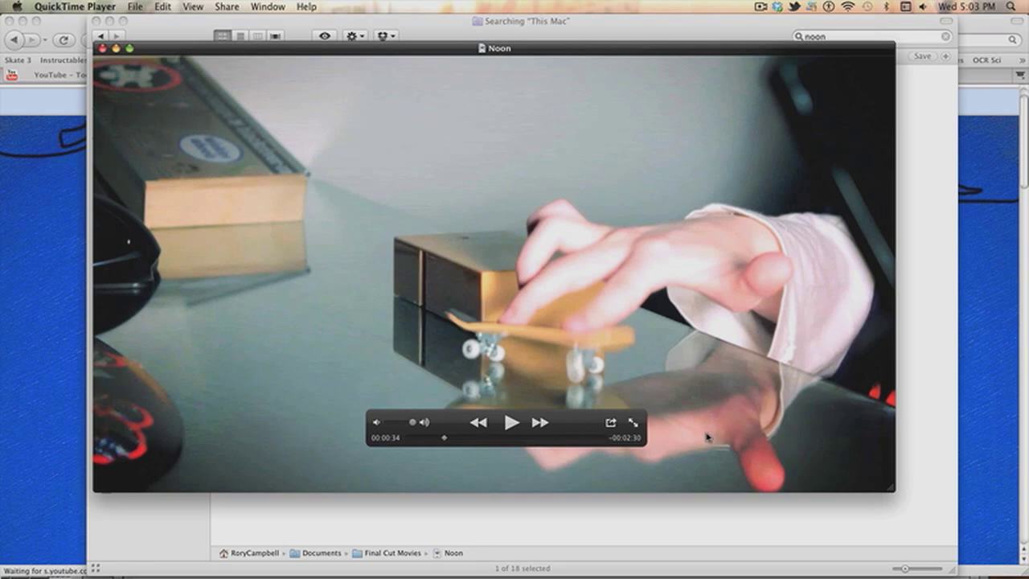
- Replay the finished example's rail trick, then begin cutting the MVI_1505 clip
click(512, 422)
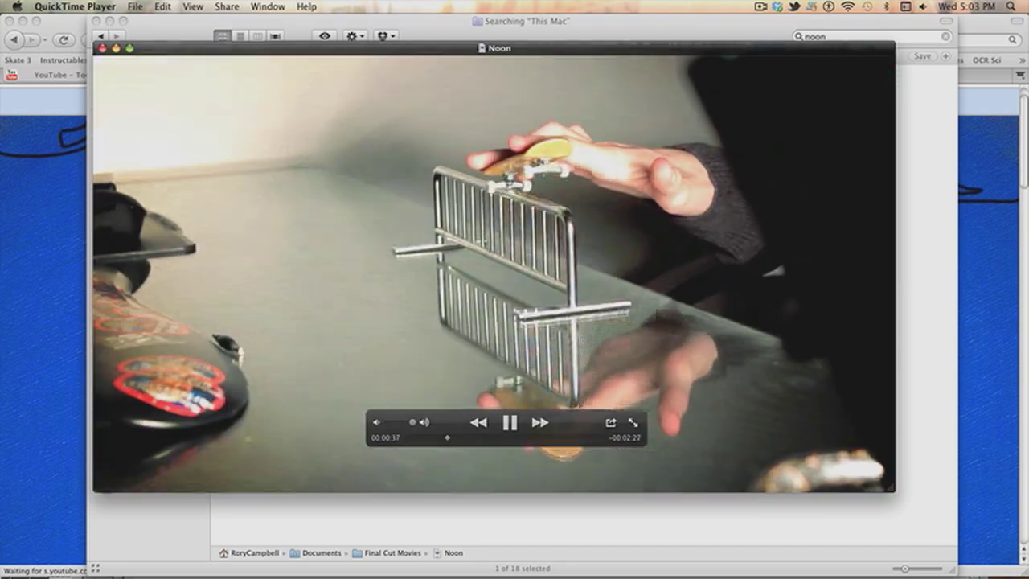
click(510, 422)
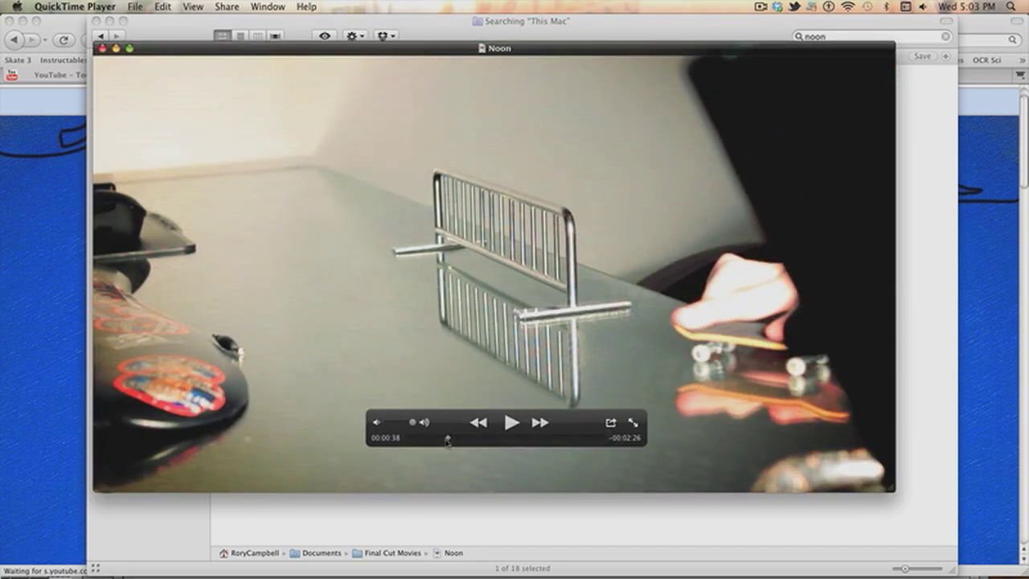
click(512, 422)
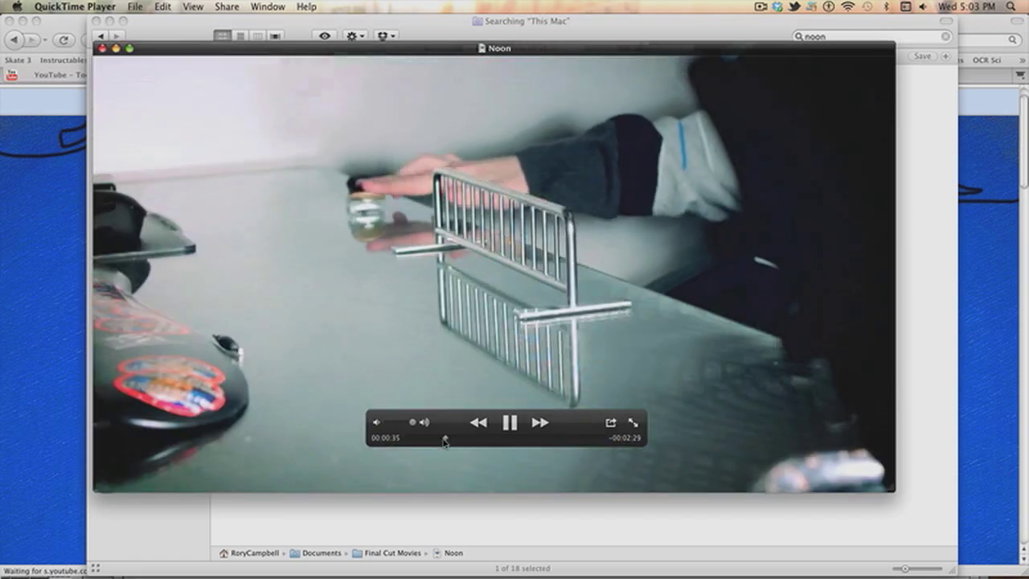
click(511, 422)
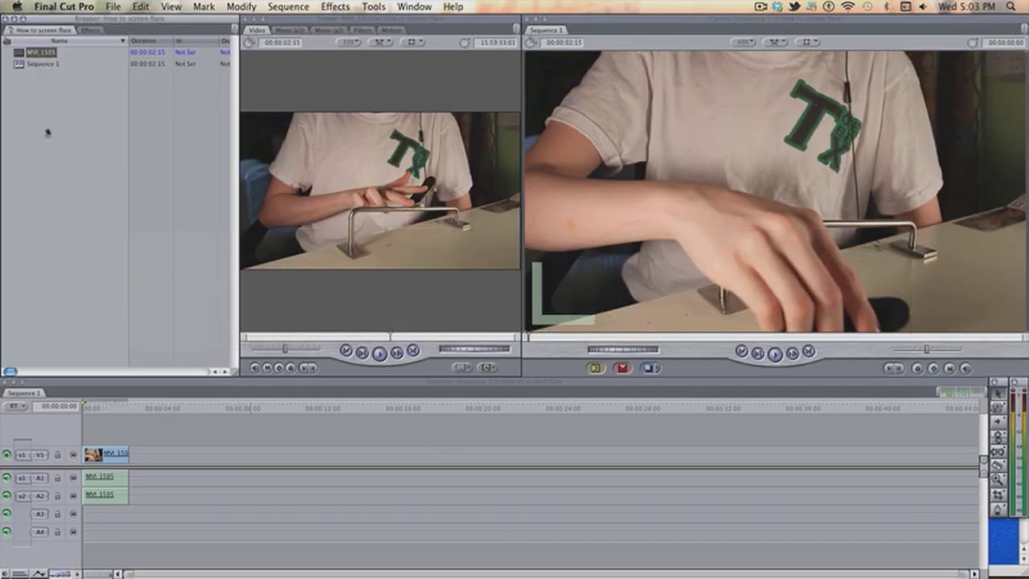
mouse_move(181, 268)
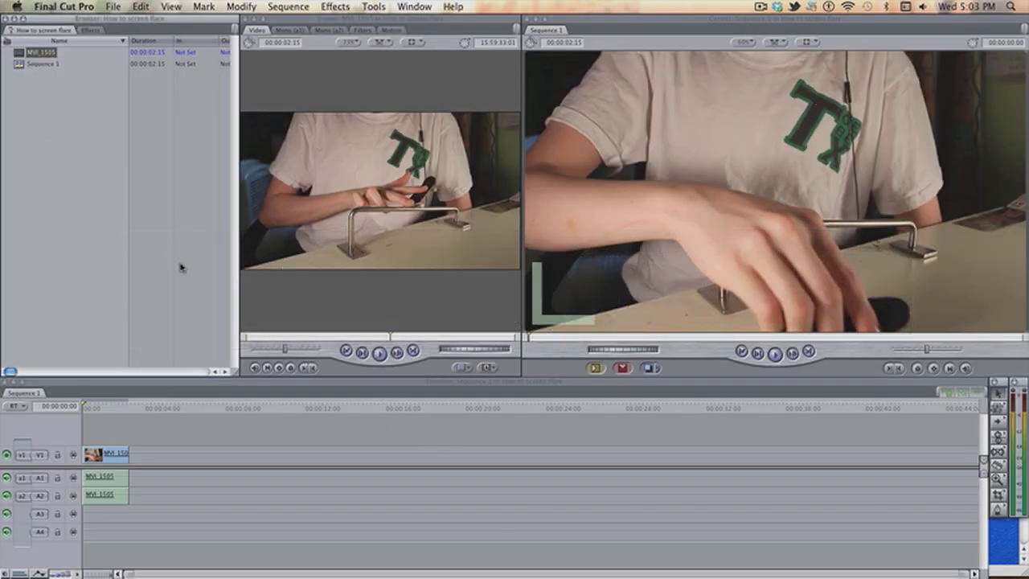
click(88, 410)
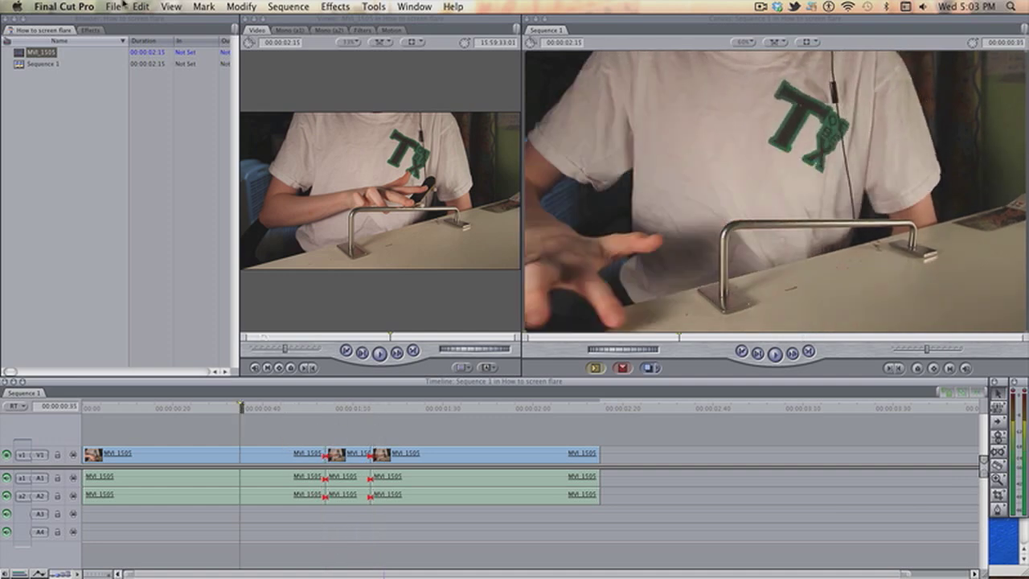
- Expand Effects > Video Filters > Color Correction and select Color Corrector 3-way
click(90, 30)
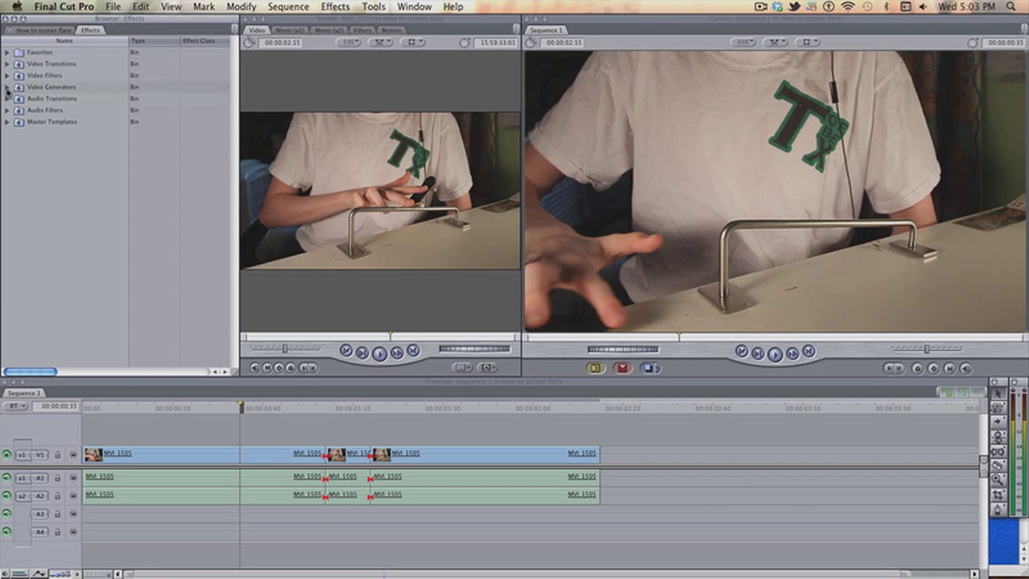
click(8, 75)
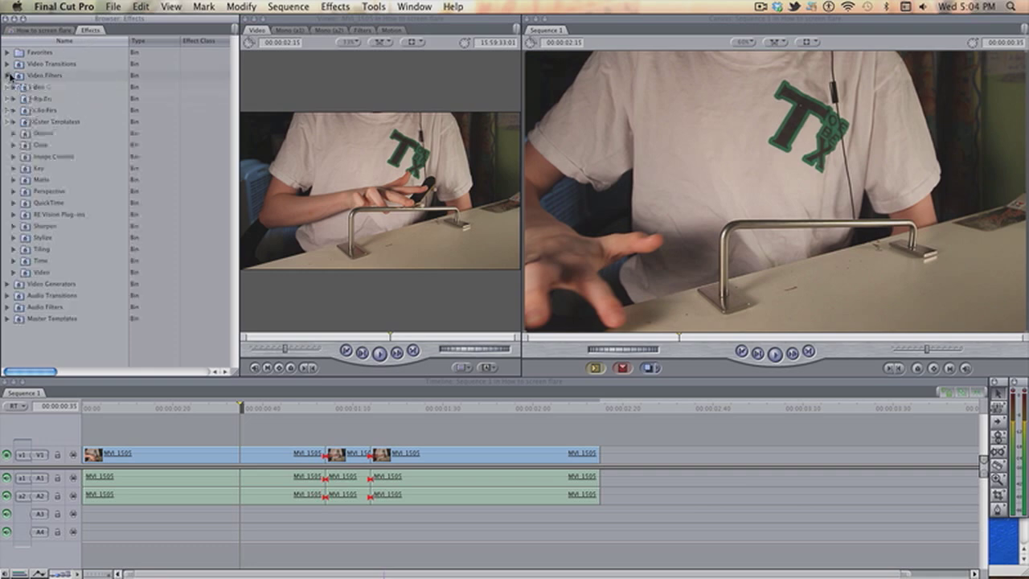
click(7, 76)
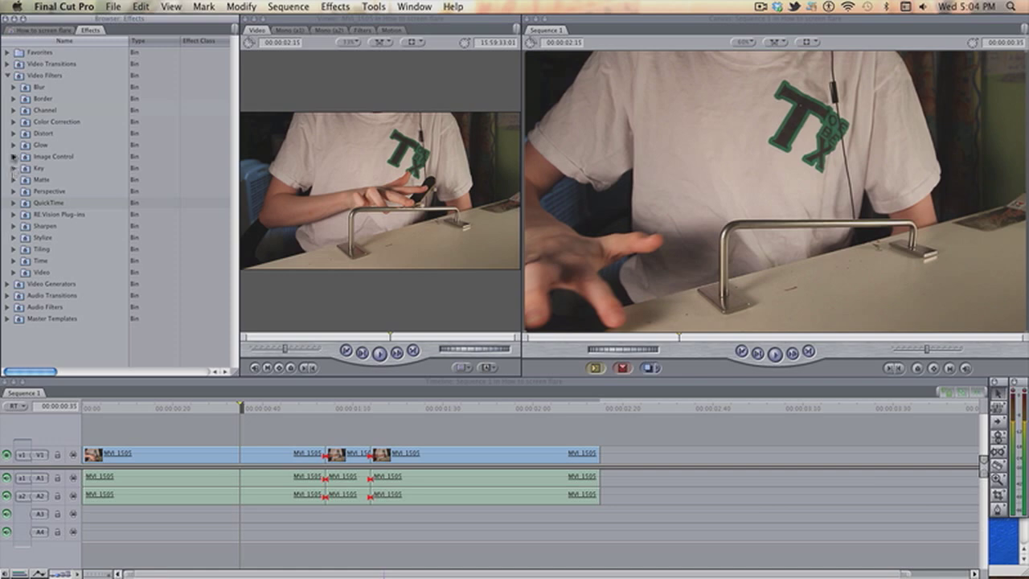
click(13, 121)
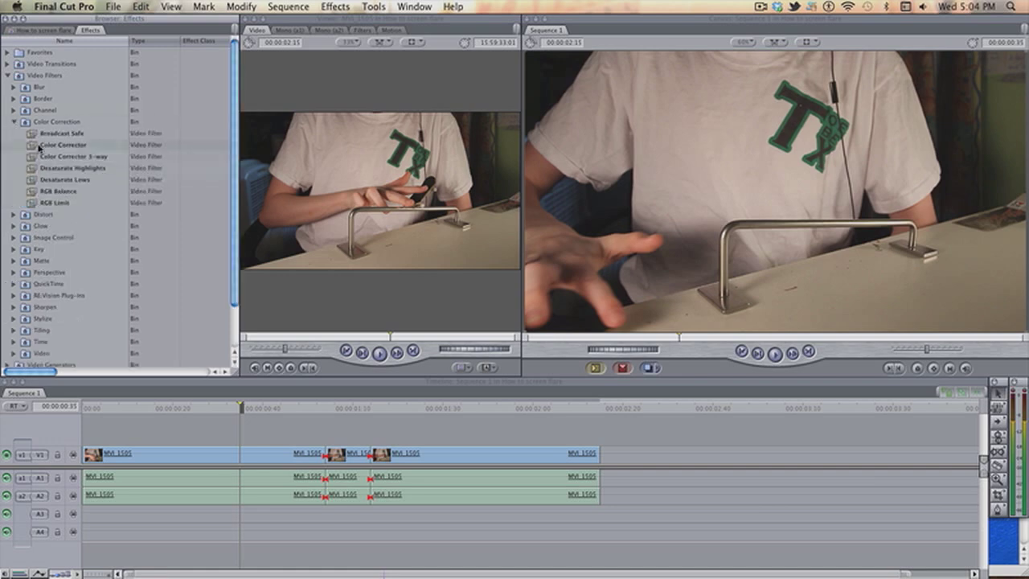
click(72, 156)
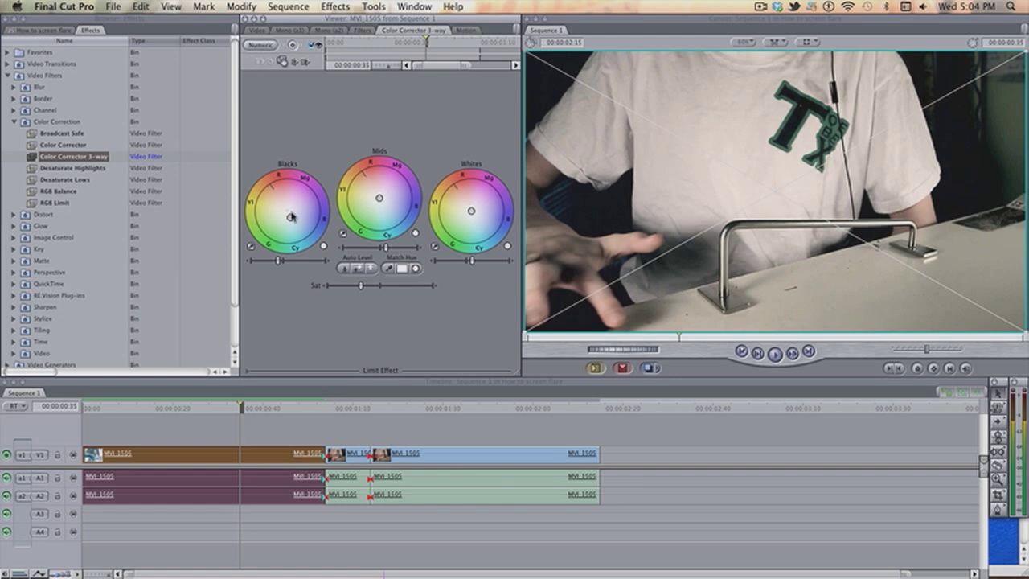
mouse_move(455, 209)
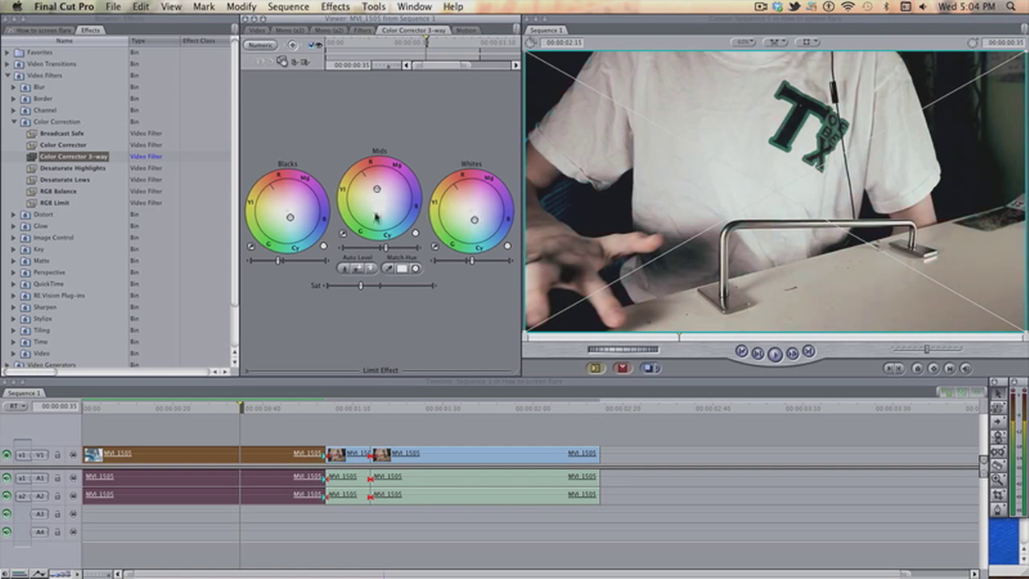
- Shift the 3-way corrector's Mids wheel to rebalance the first clip's midtones
drag(362, 287, 373, 287)
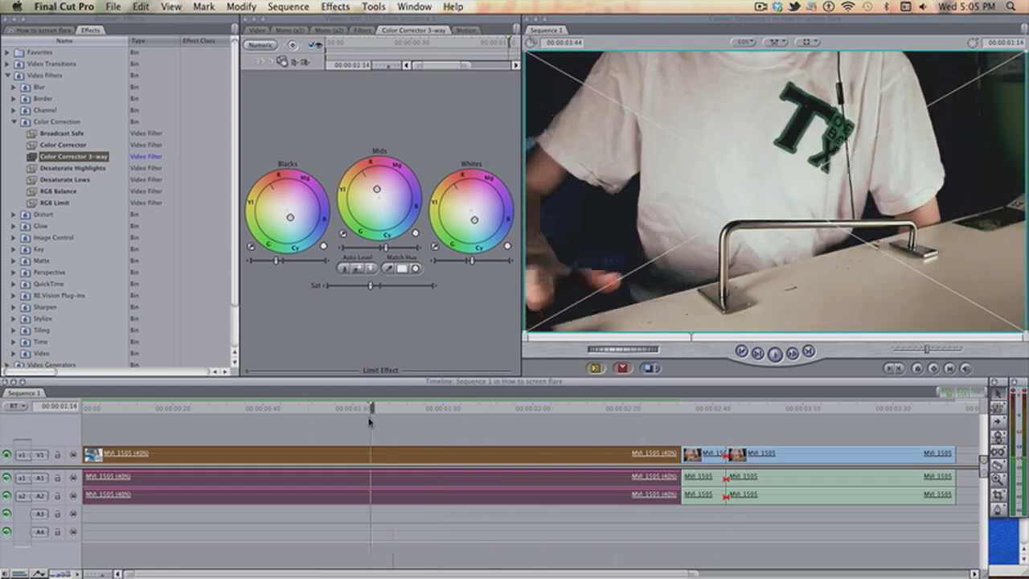
click(288, 6)
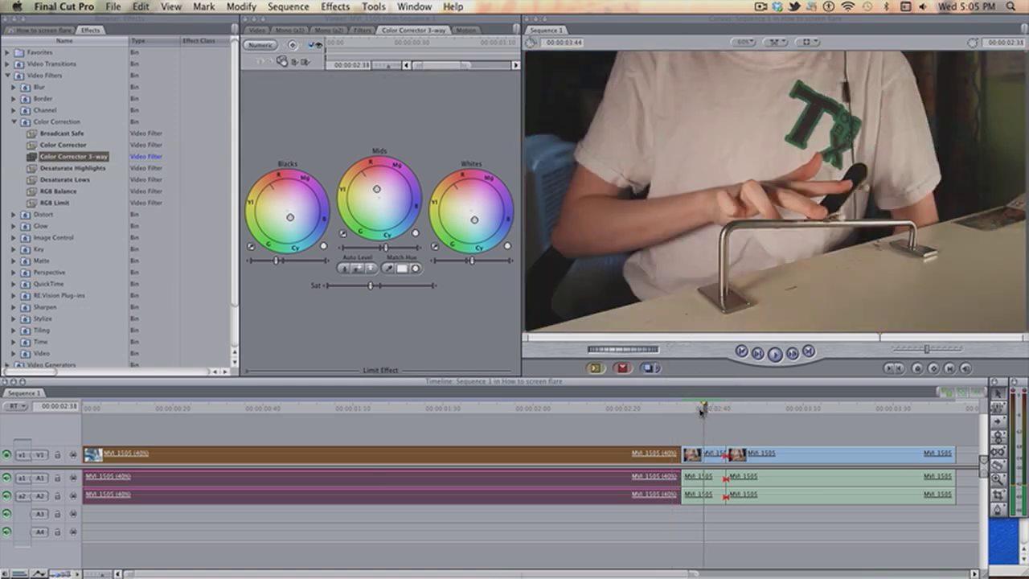
- Select the short middle clip piece between the two cuts
click(712, 454)
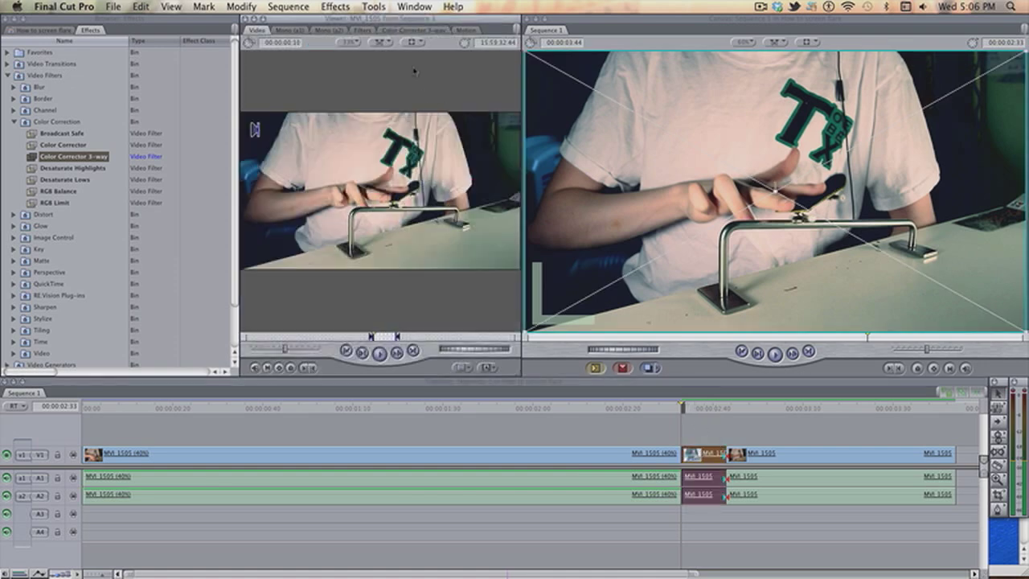
mouse_move(408, 36)
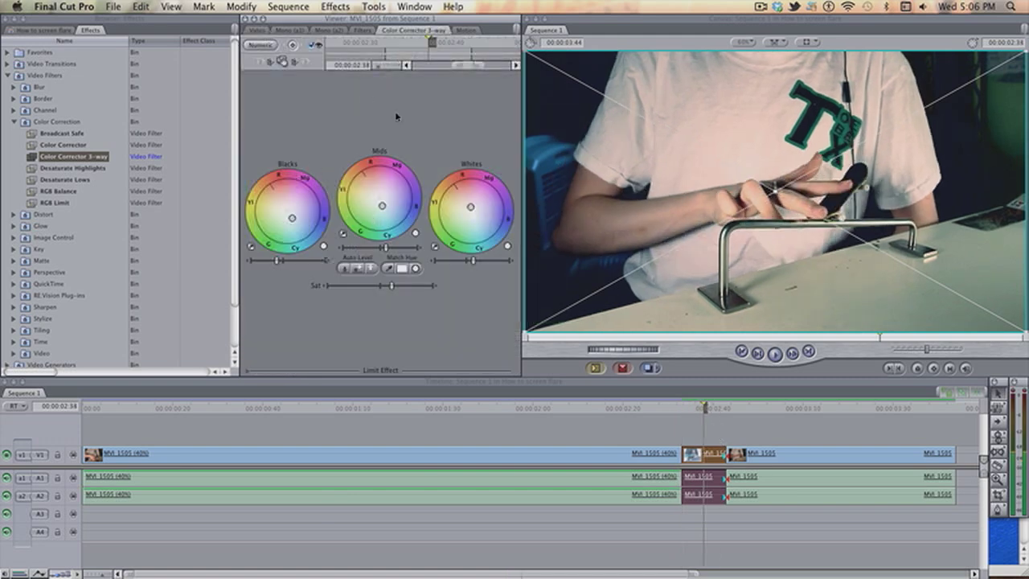
- Expand Color Corrector 3-way under Filters and raise the highlights for the flash keyframe
click(362, 30)
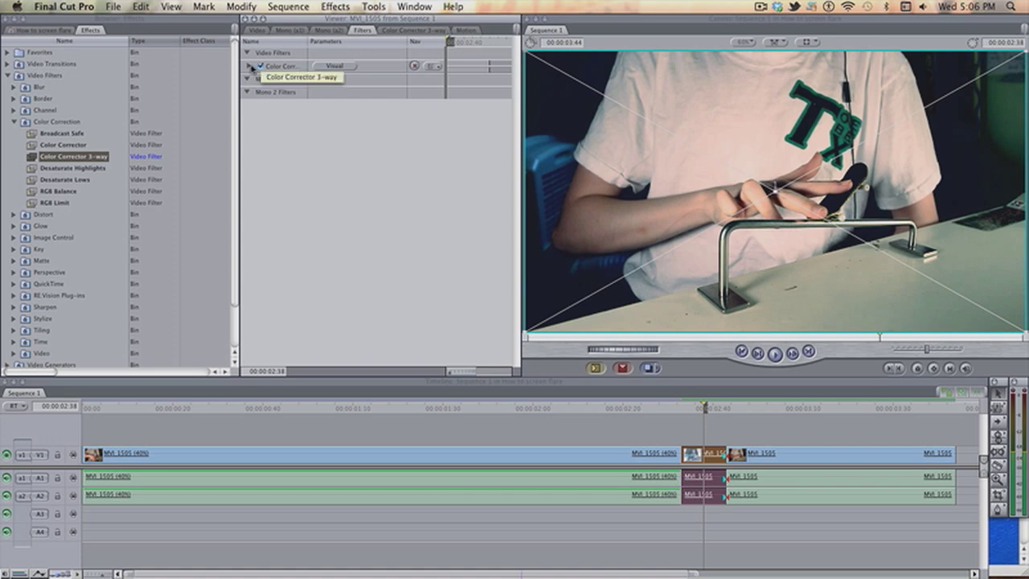
click(249, 65)
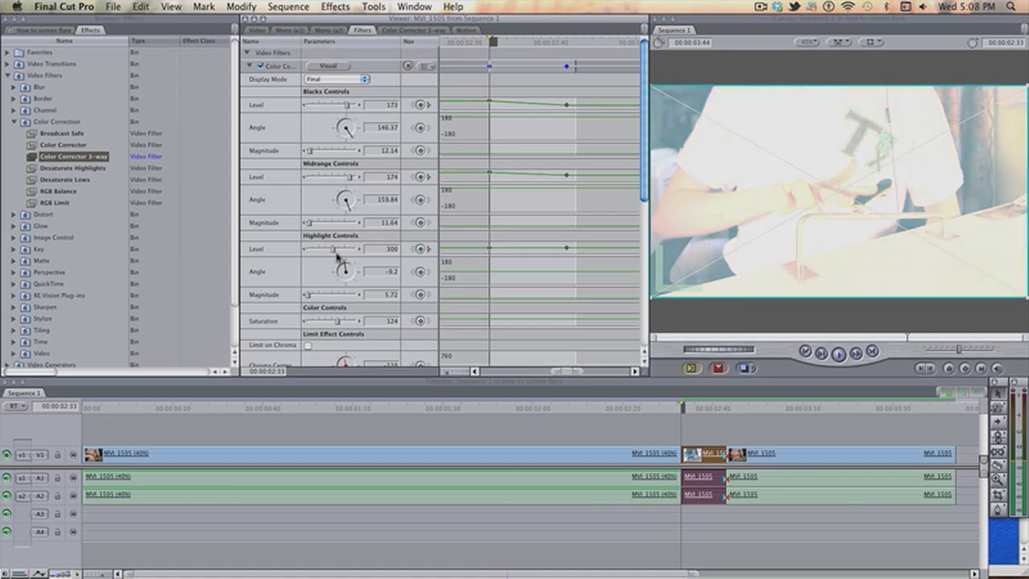
drag(338, 248, 362, 249)
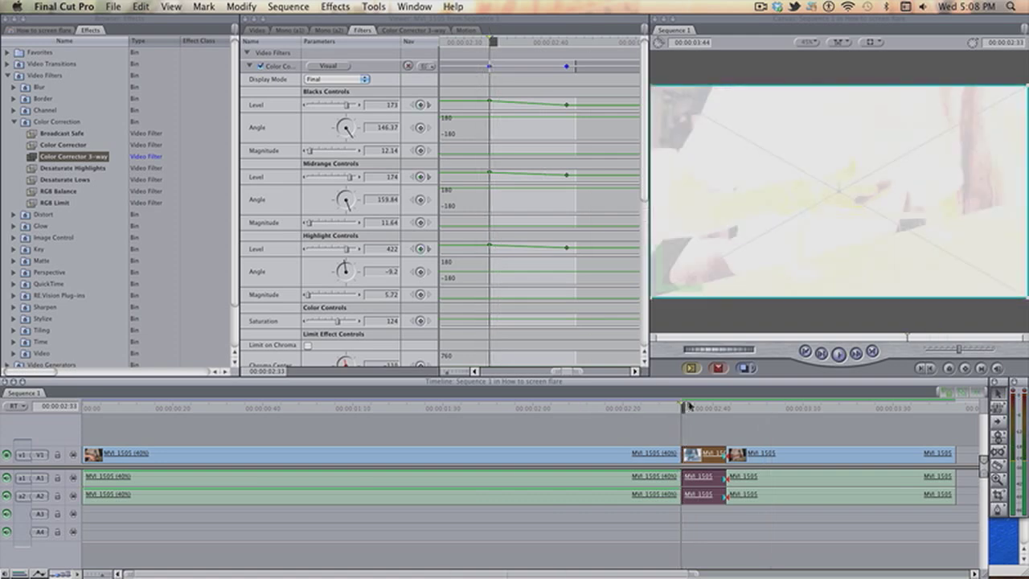
click(477, 410)
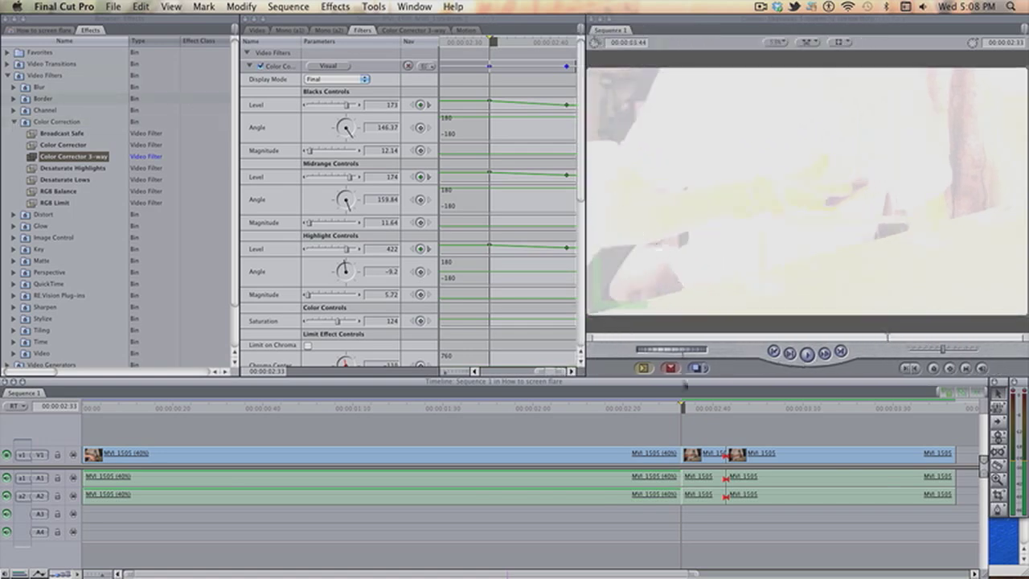
- Use the menu bar and show the clip's Color Corrector 3-way wheels
click(288, 6)
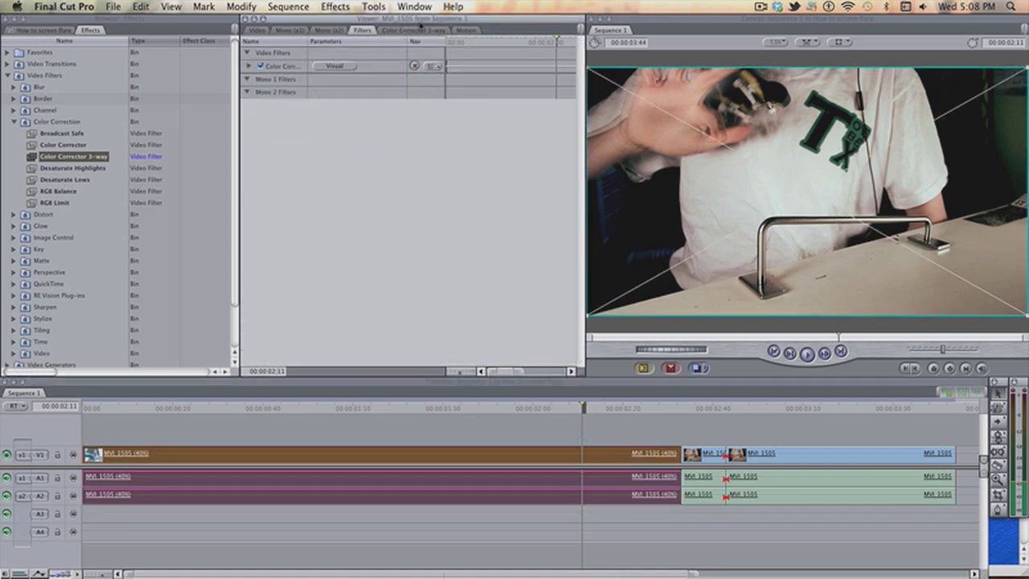
click(412, 29)
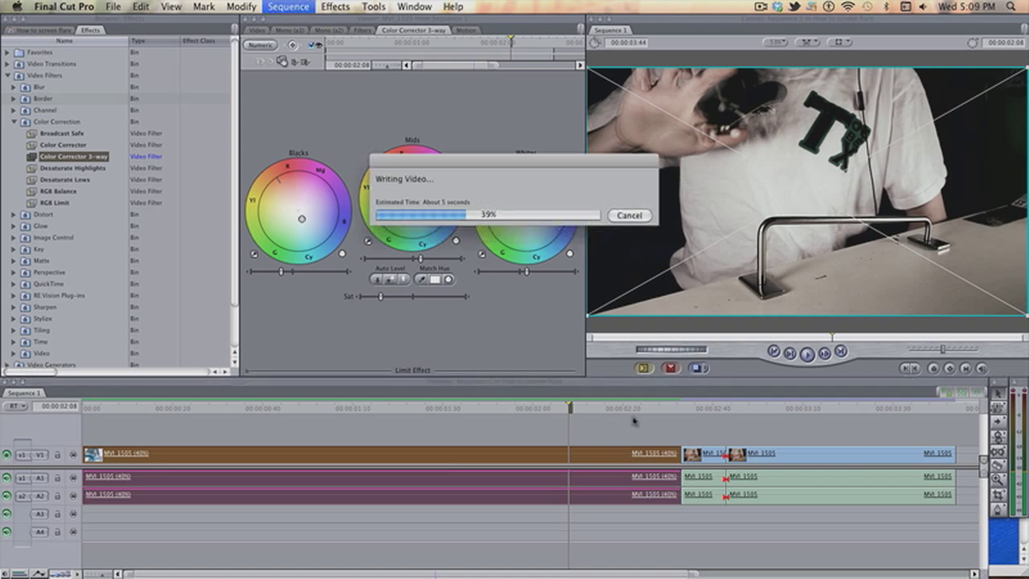
mouse_move(671, 422)
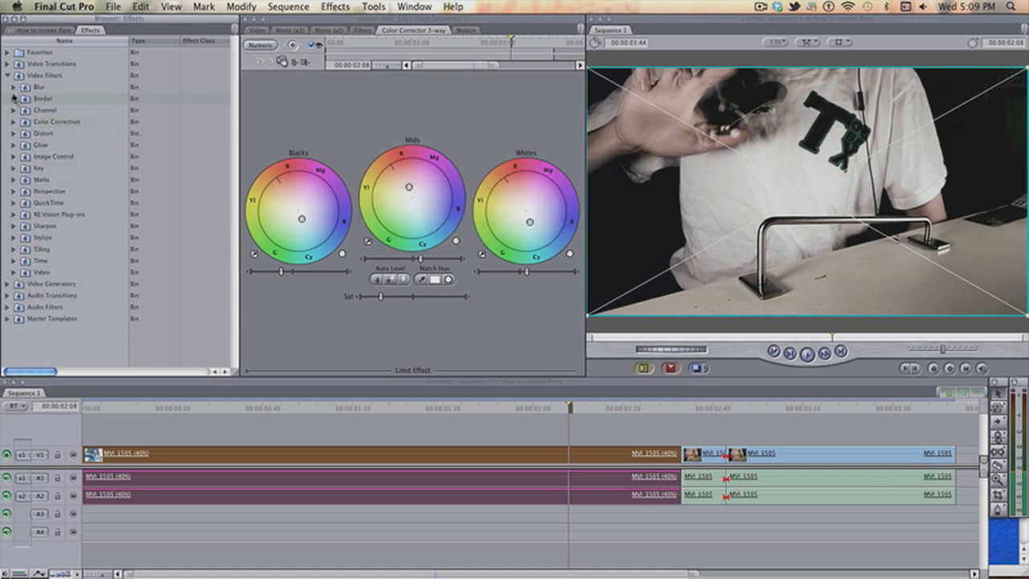
- Expand the Glow category and select the Bloom filter
click(14, 145)
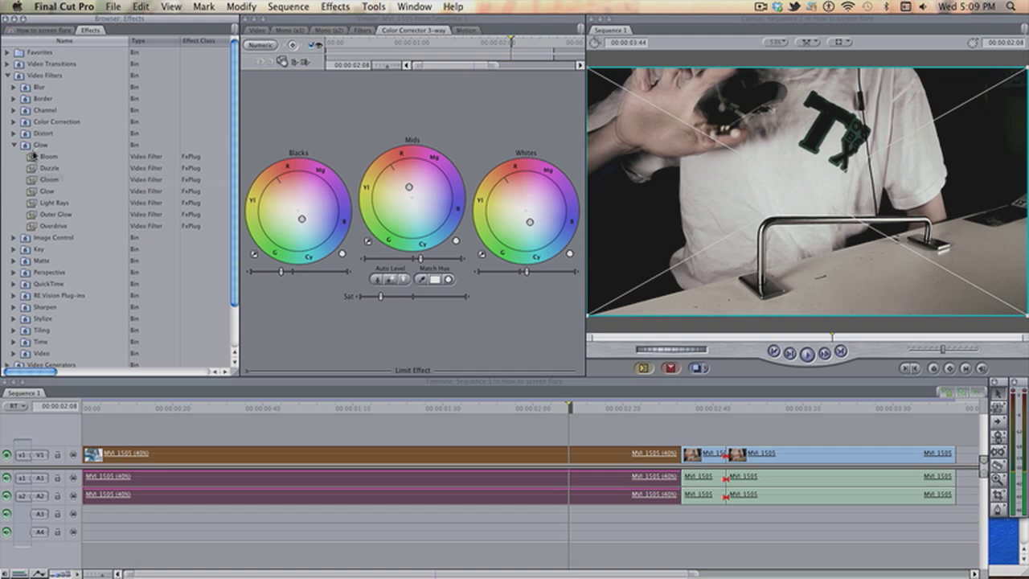
click(48, 156)
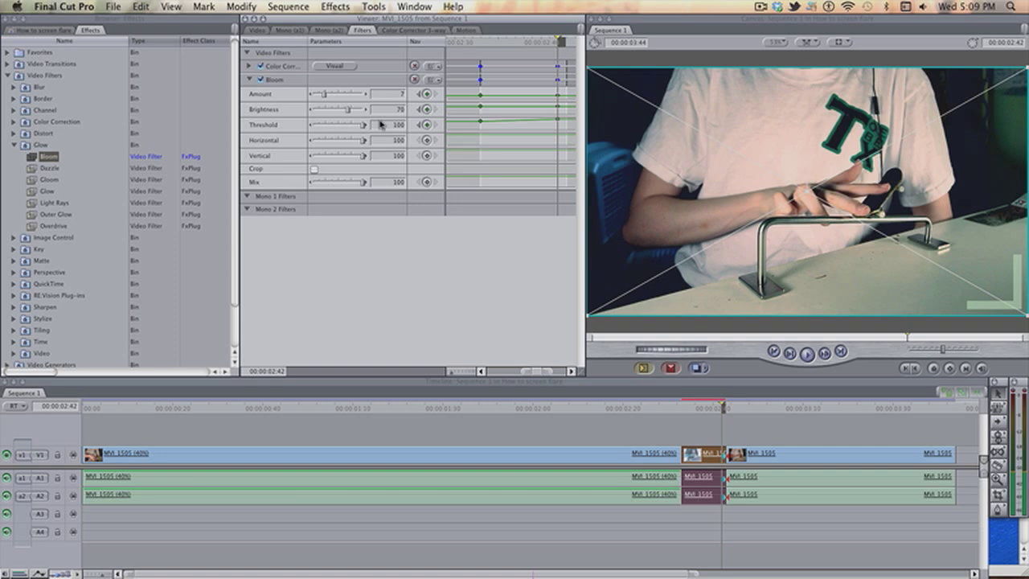
mouse_move(519, 62)
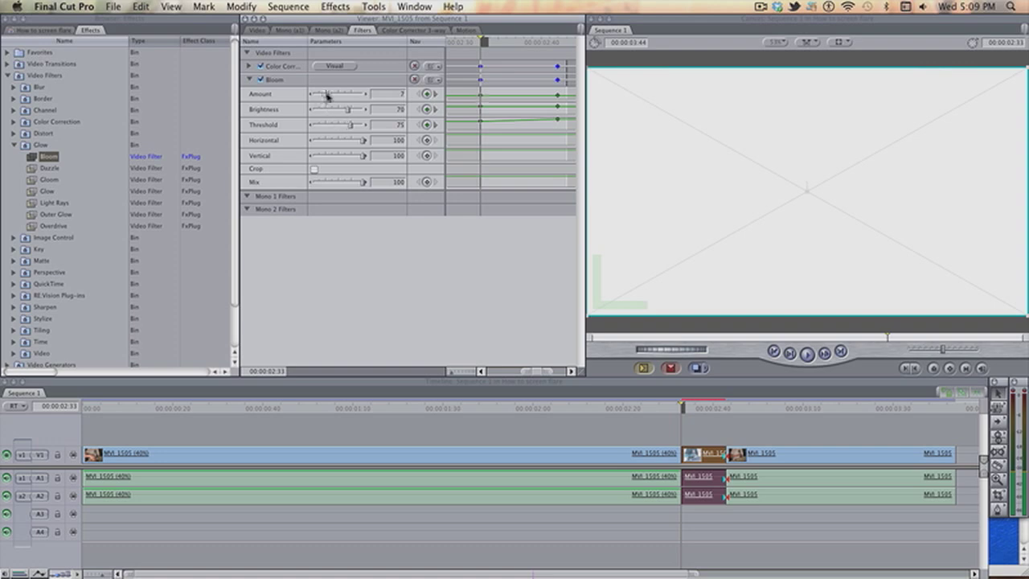
- Keyframe Bloom at the flash with a higher Amount and lower Threshold
drag(322, 94, 330, 94)
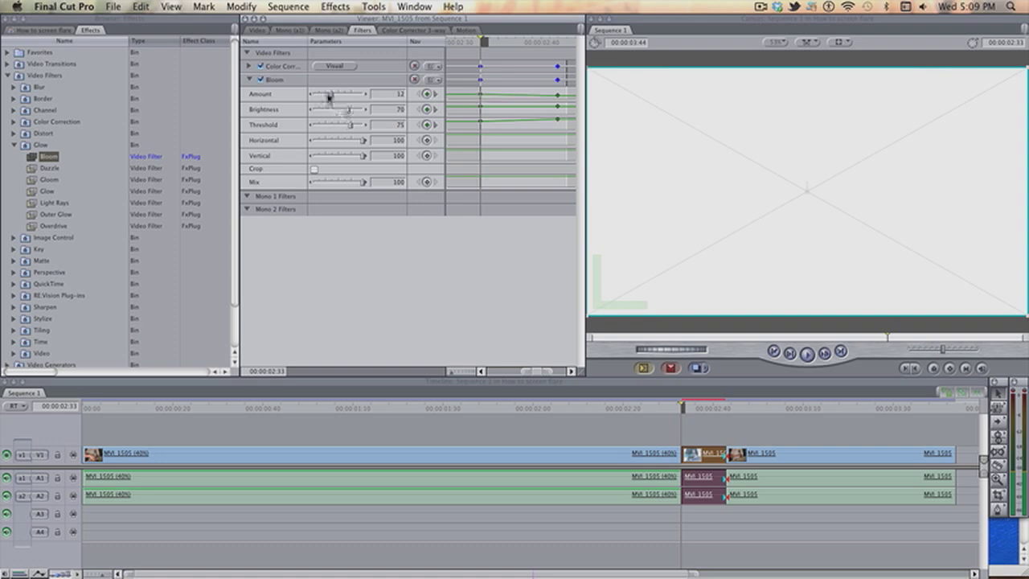
drag(338, 93, 348, 94)
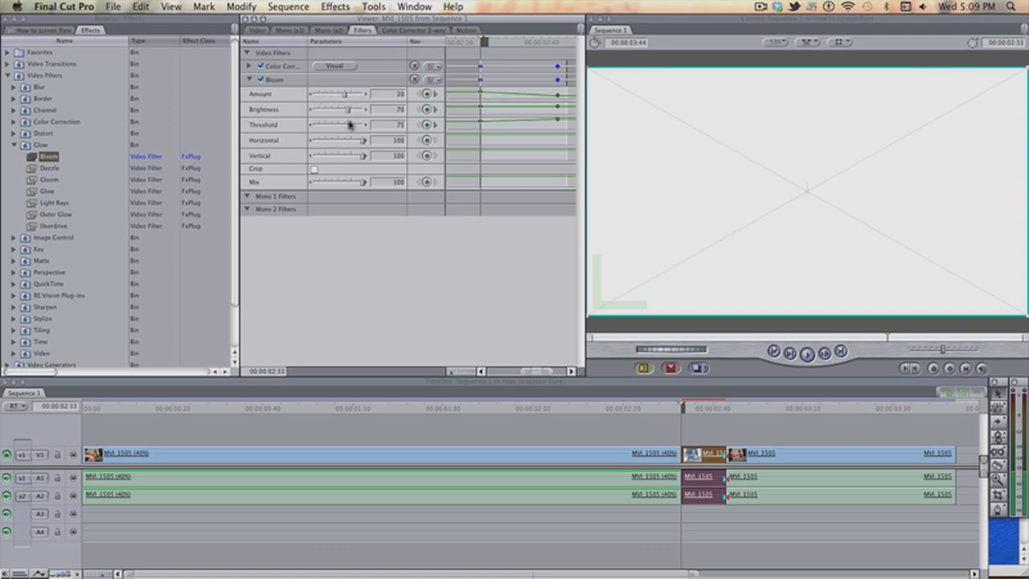
drag(360, 125, 348, 125)
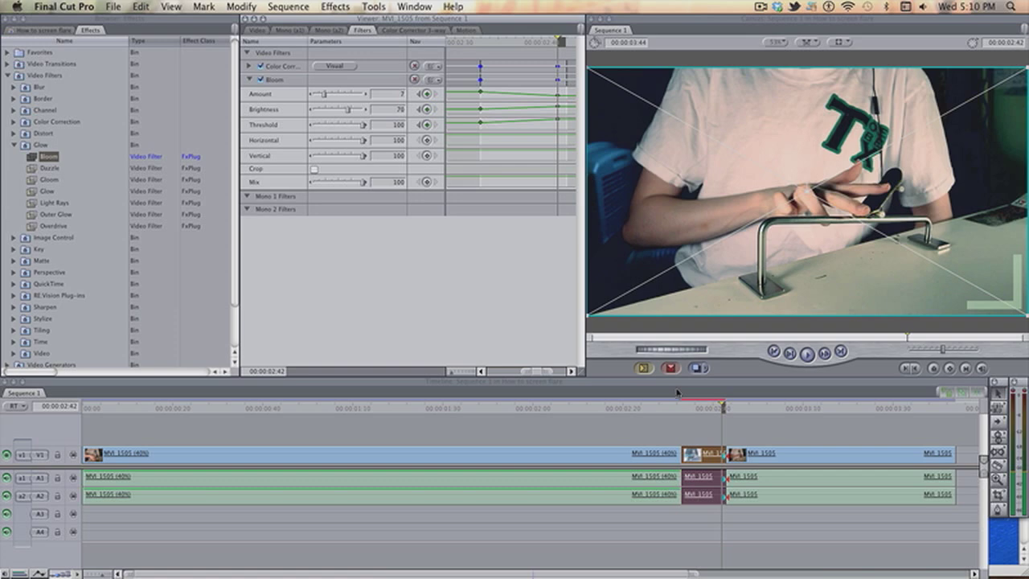
click(287, 7)
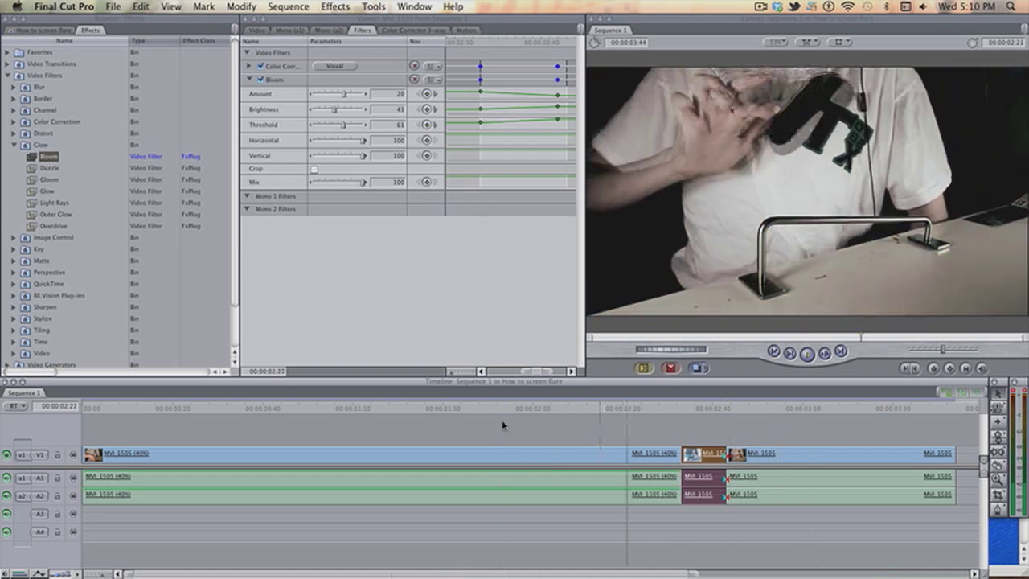
click(453, 409)
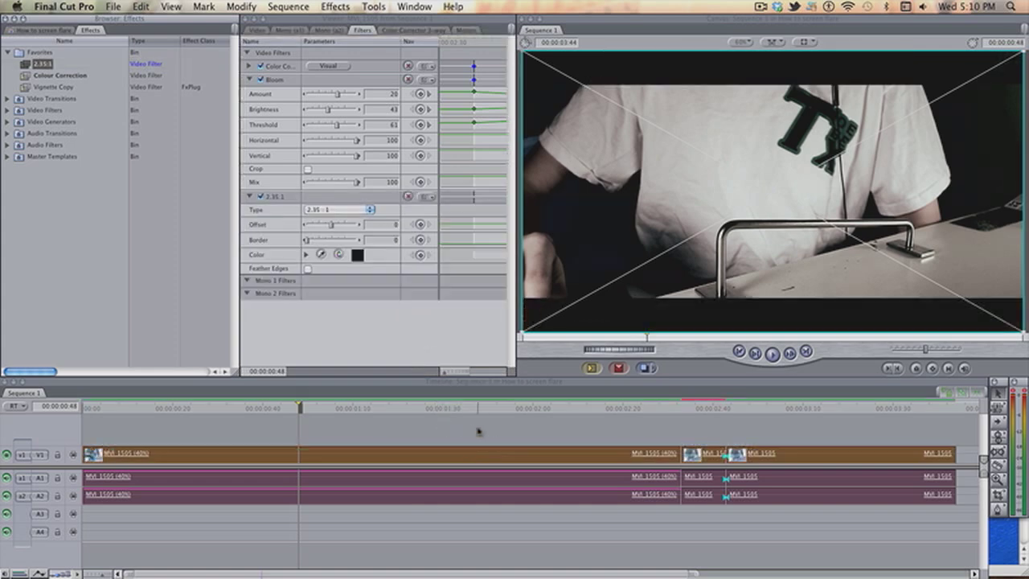
mouse_move(495, 409)
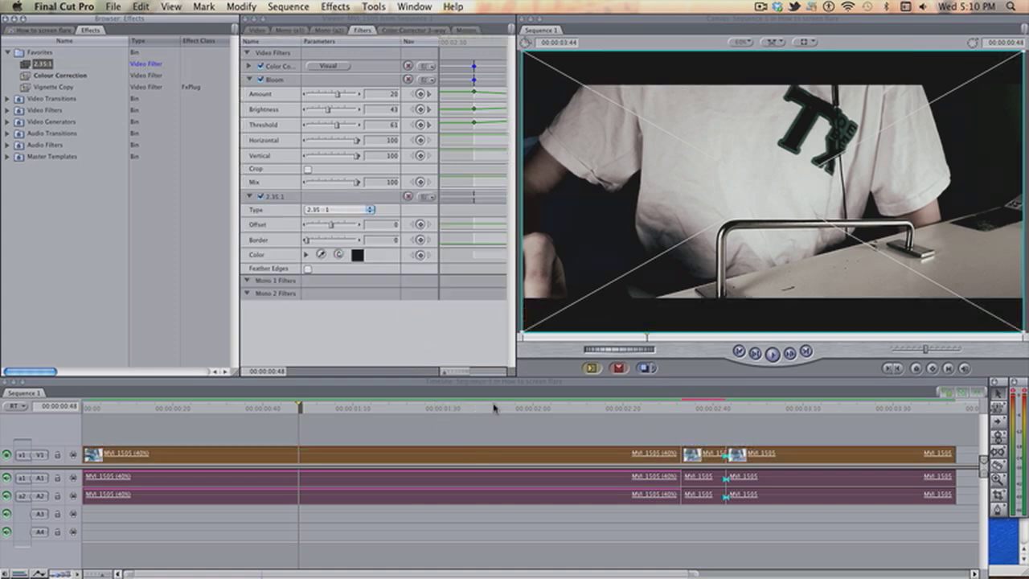
- Choose Render All from the Sequence menu for the letterboxed sequence
click(288, 6)
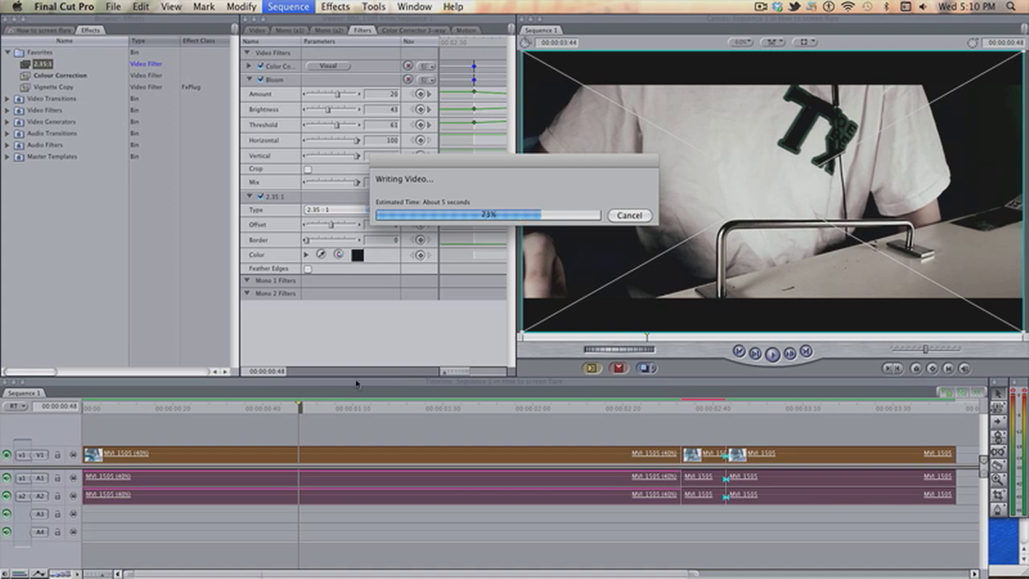
mouse_move(331, 415)
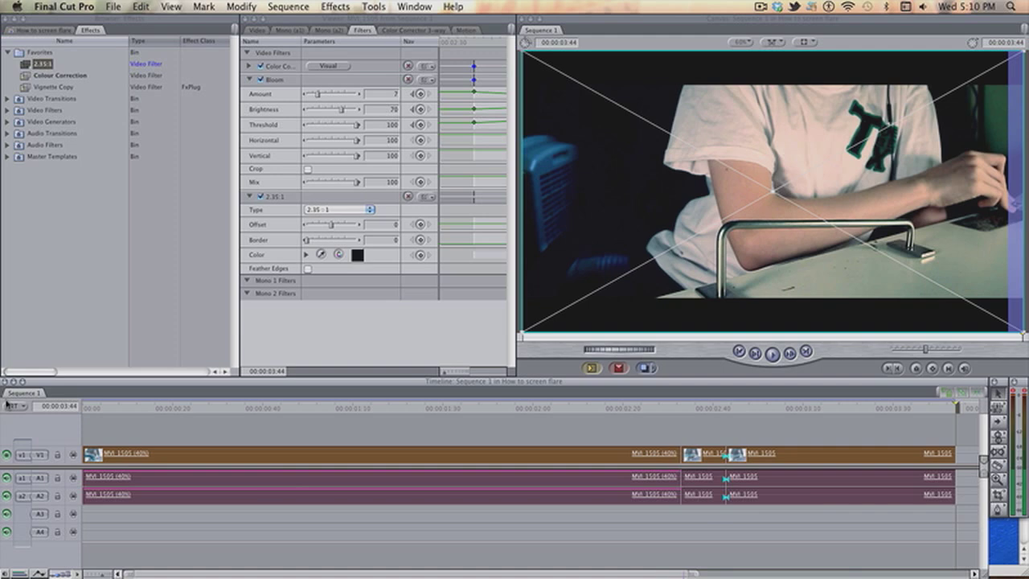
mouse_move(706, 419)
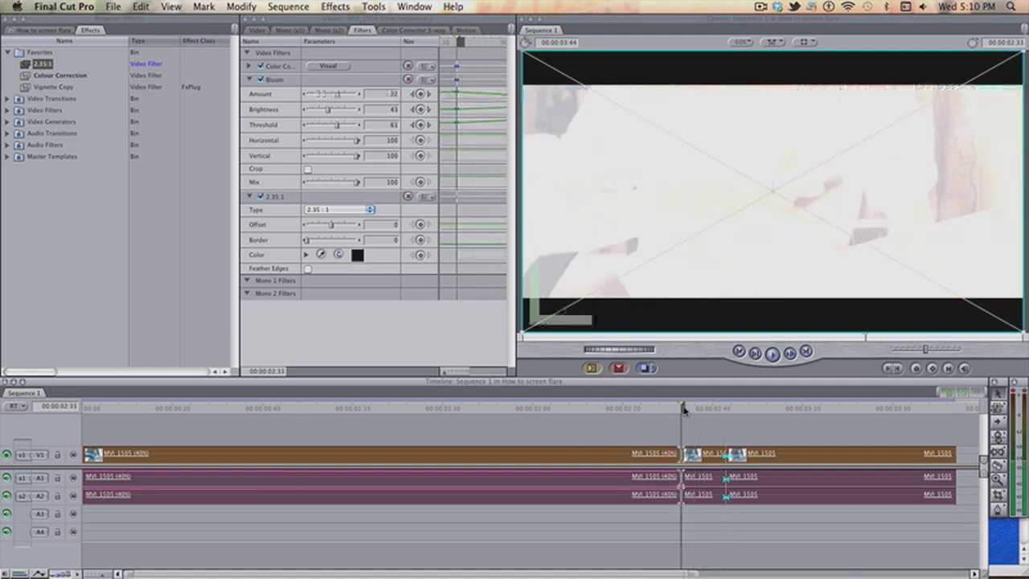
drag(336, 94, 322, 94)
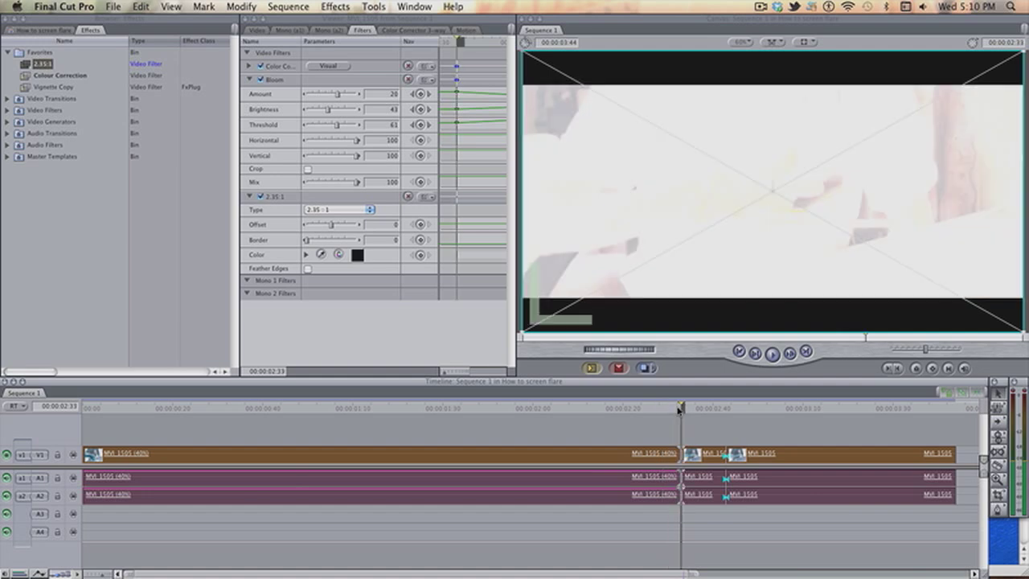